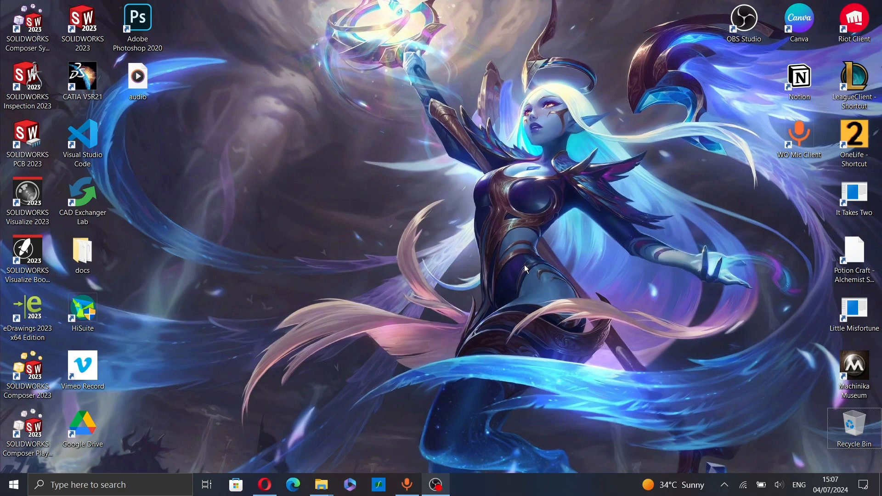
{"action": "mouse_move", "coordinate": [525, 270]}
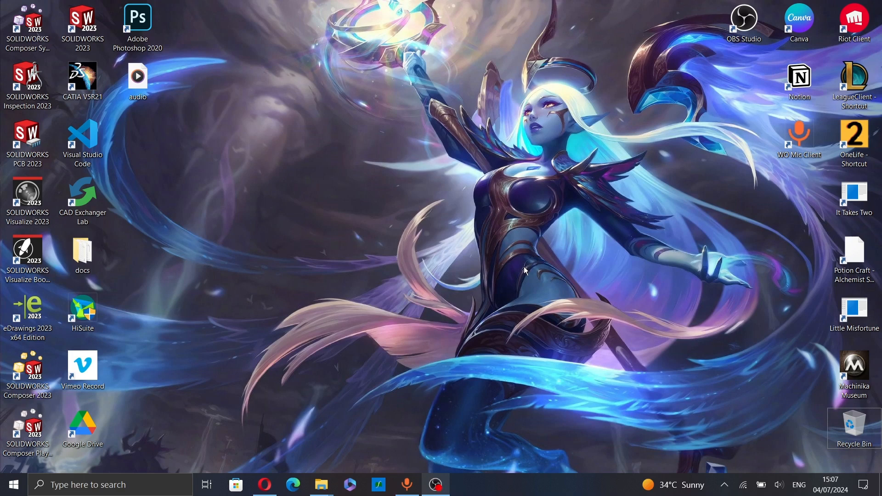
{"action": "mouse_move", "coordinate": [360, 432]}
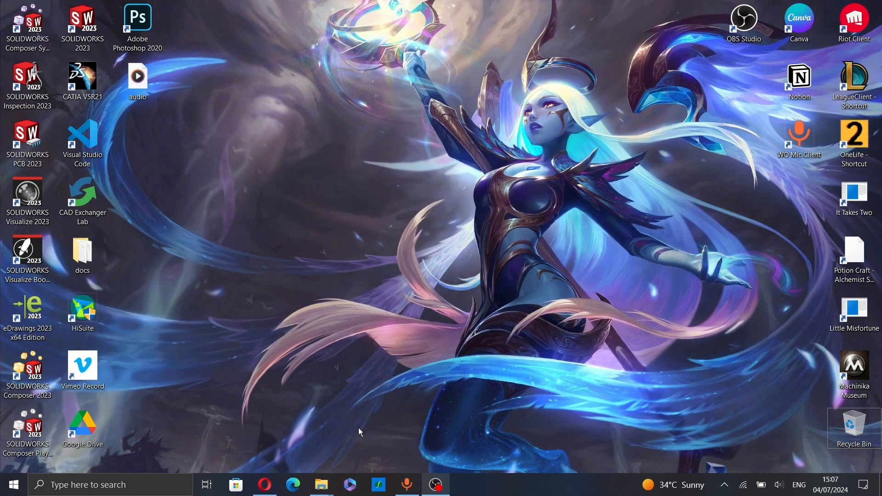
{"action": "mouse_move", "coordinate": [307, 453]}
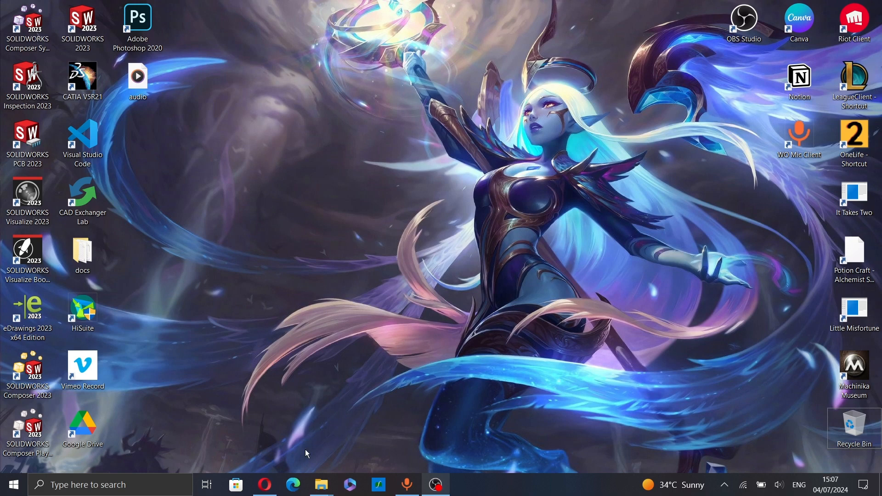
Launch the Opera browser from the taskbar and land on the Vimeo home page
{"action": "left_click", "coordinate": [264, 485]}
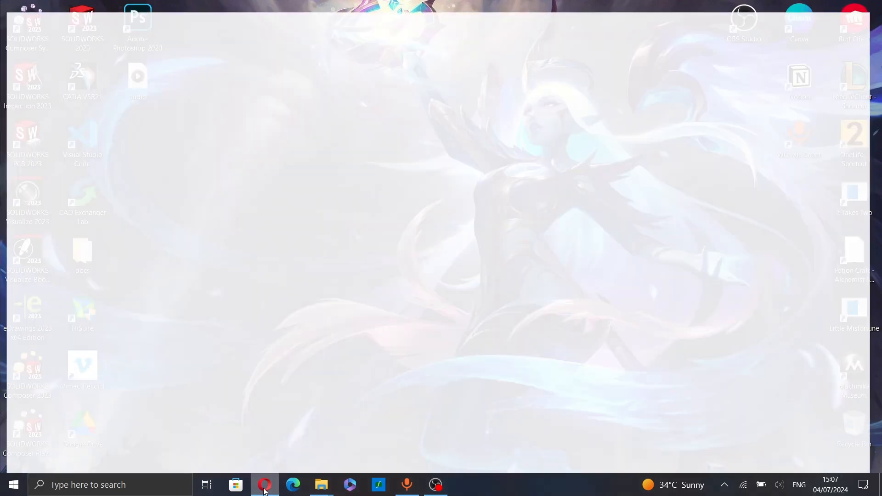
{"action": "left_click", "coordinate": [265, 485]}
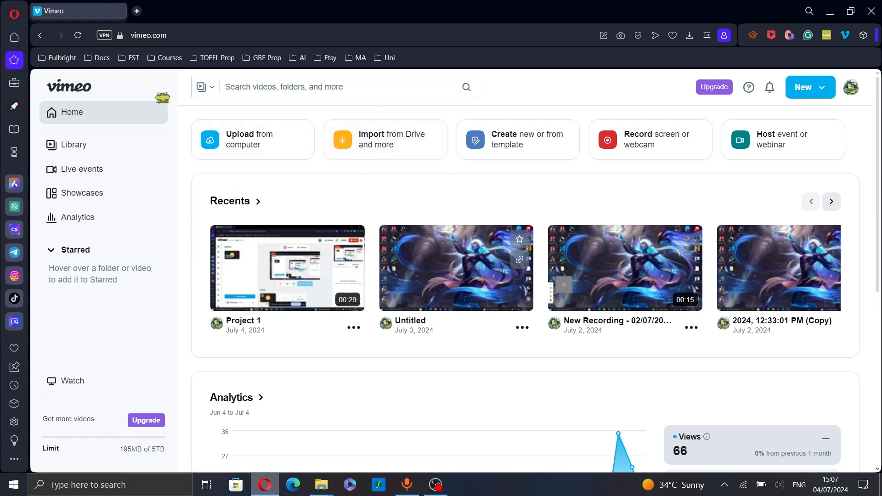
{"action": "mouse_move", "coordinate": [287, 268]}
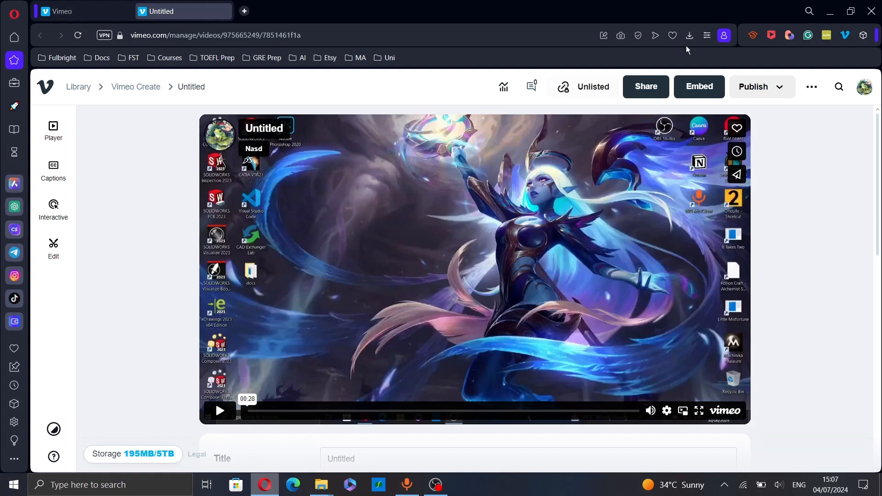
Copy the Untitled video's embed code from Vimeo's Embed sharing panel
{"action": "left_click", "coordinate": [698, 86]}
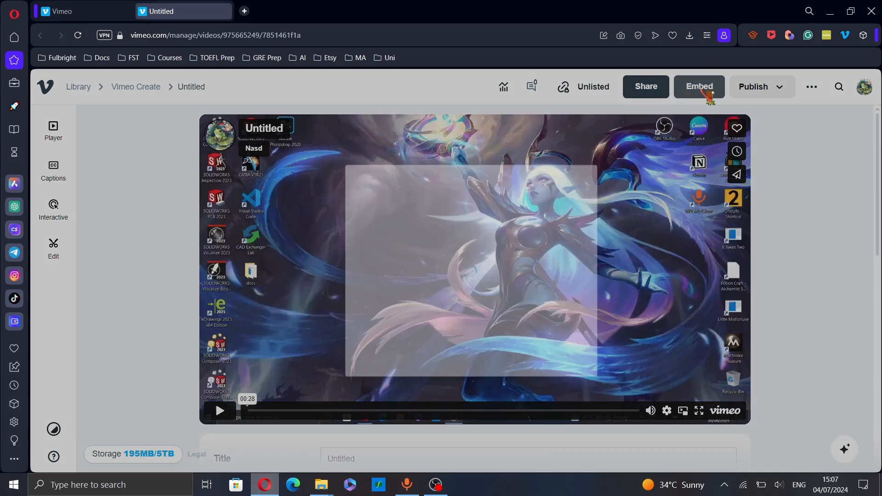
{"action": "left_click", "coordinate": [698, 87]}
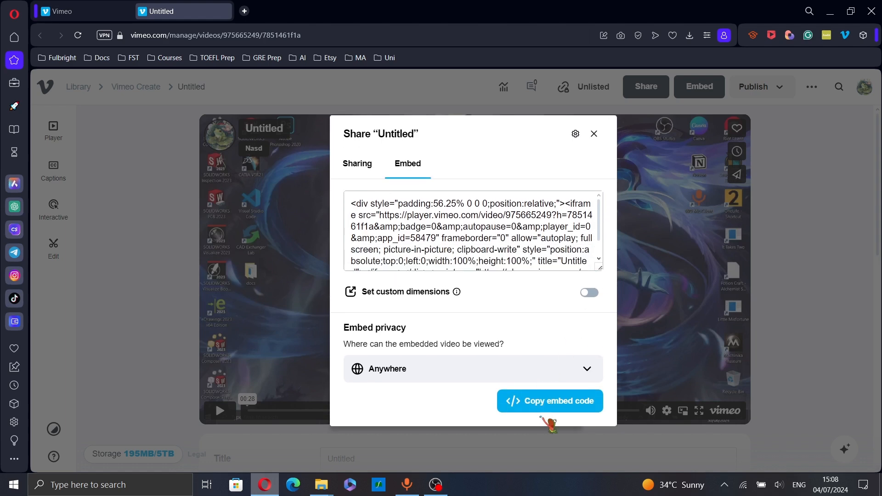
{"action": "left_click", "coordinate": [550, 400]}
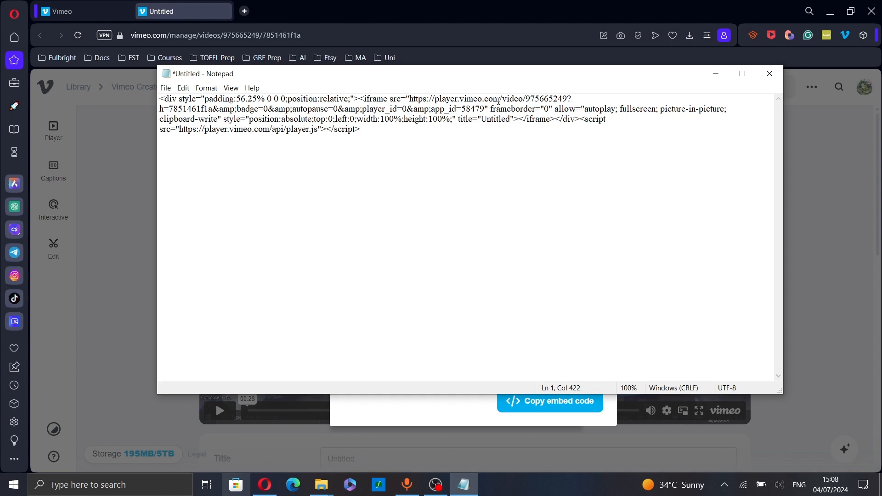
Append &autoplay=1 after app_id=58479 at the end of the player URL in the embed code
{"action": "left_click", "coordinate": [554, 98]}
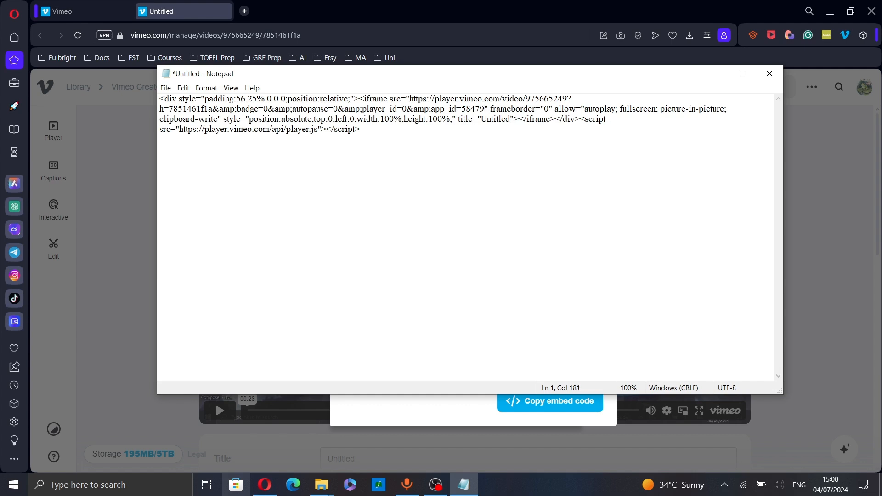
{"action": "type", "text": "&"}
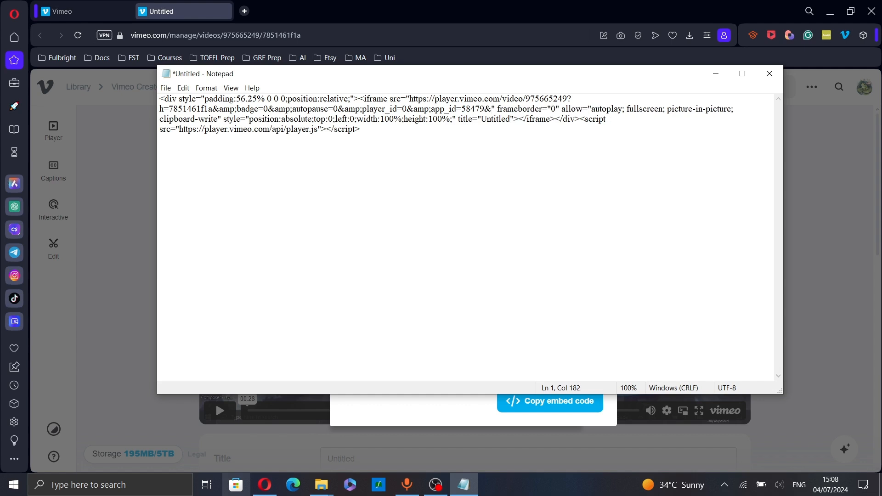
{"action": "type", "text": "autoplay"}
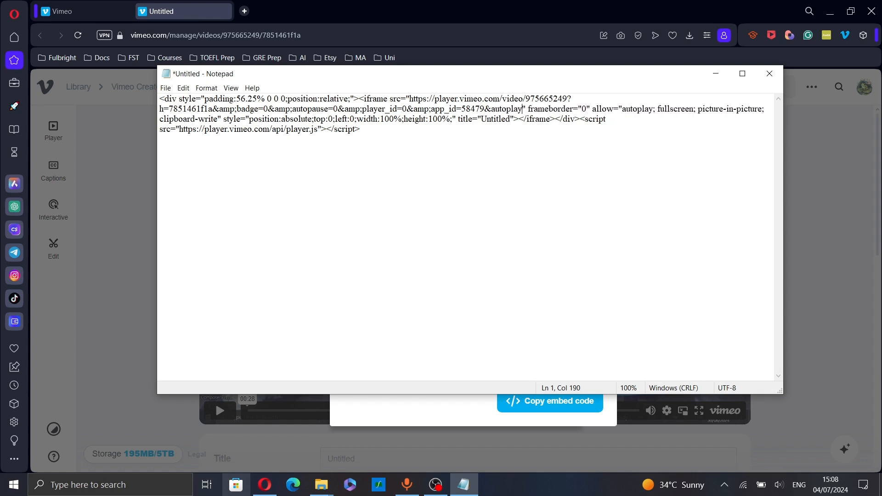
{"action": "type", "text": "+1"}
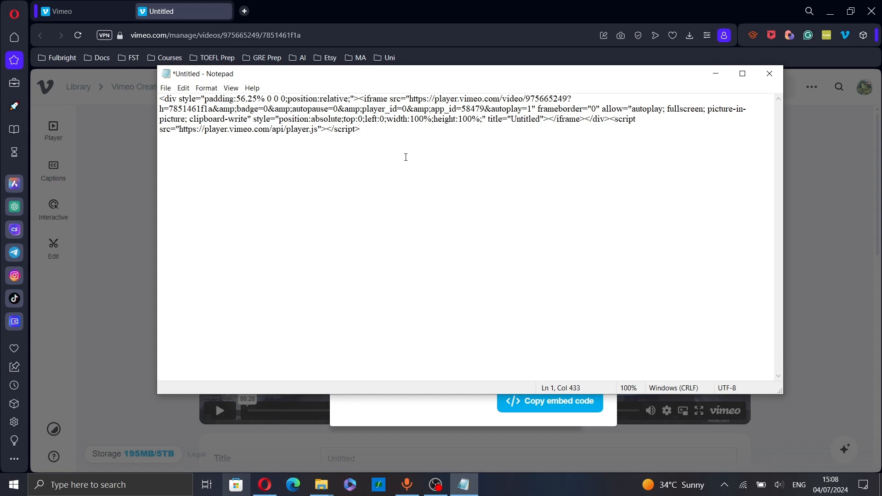
Select the full player URL ending in autoplay=1 between the src quotes for copying
{"action": "left_click", "coordinate": [359, 128]}
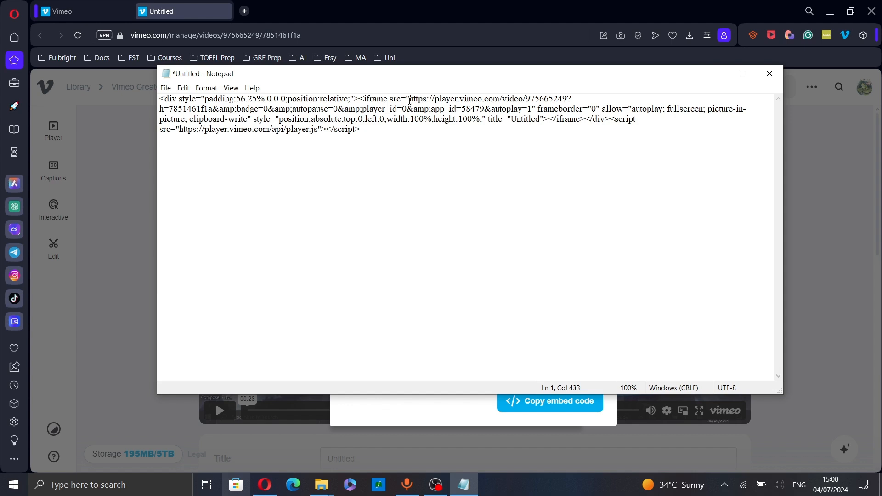
{"action": "left_click_drag", "start_coordinate": [410, 98], "coordinate": [508, 99]}
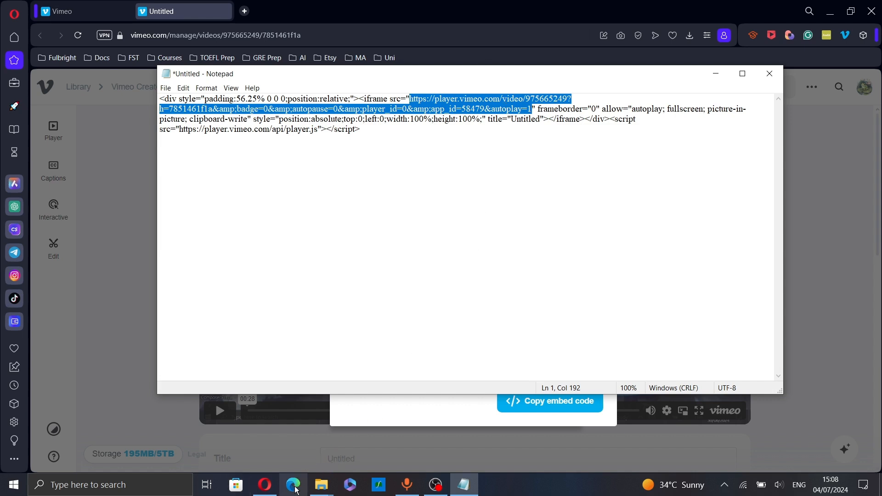
Switch to Microsoft Edge to load the autoplay player URL
{"action": "left_click", "coordinate": [293, 484]}
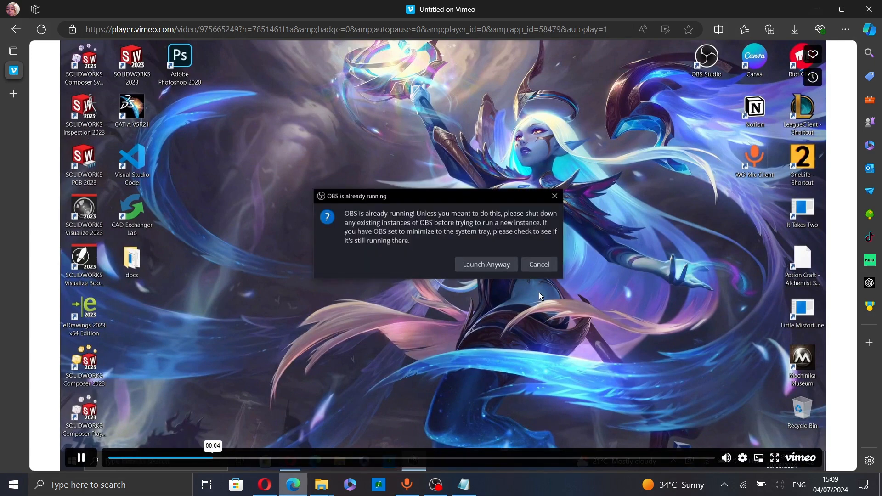
{"action": "mouse_move", "coordinate": [485, 264]}
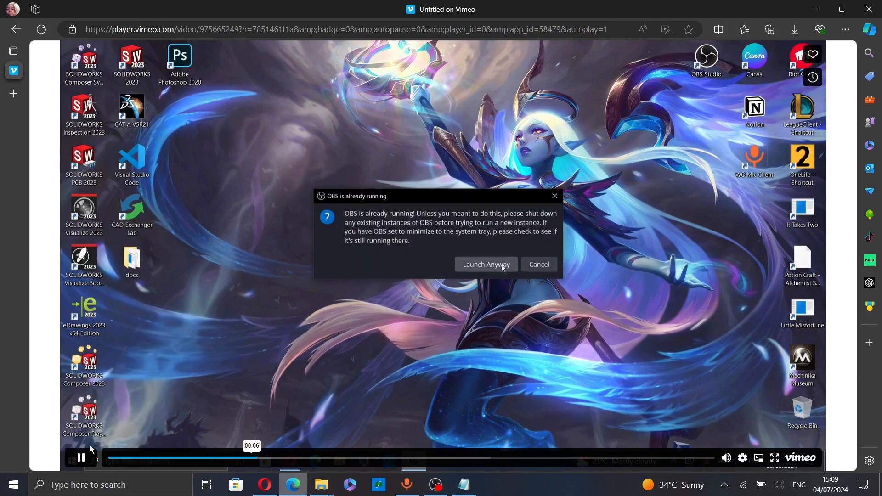